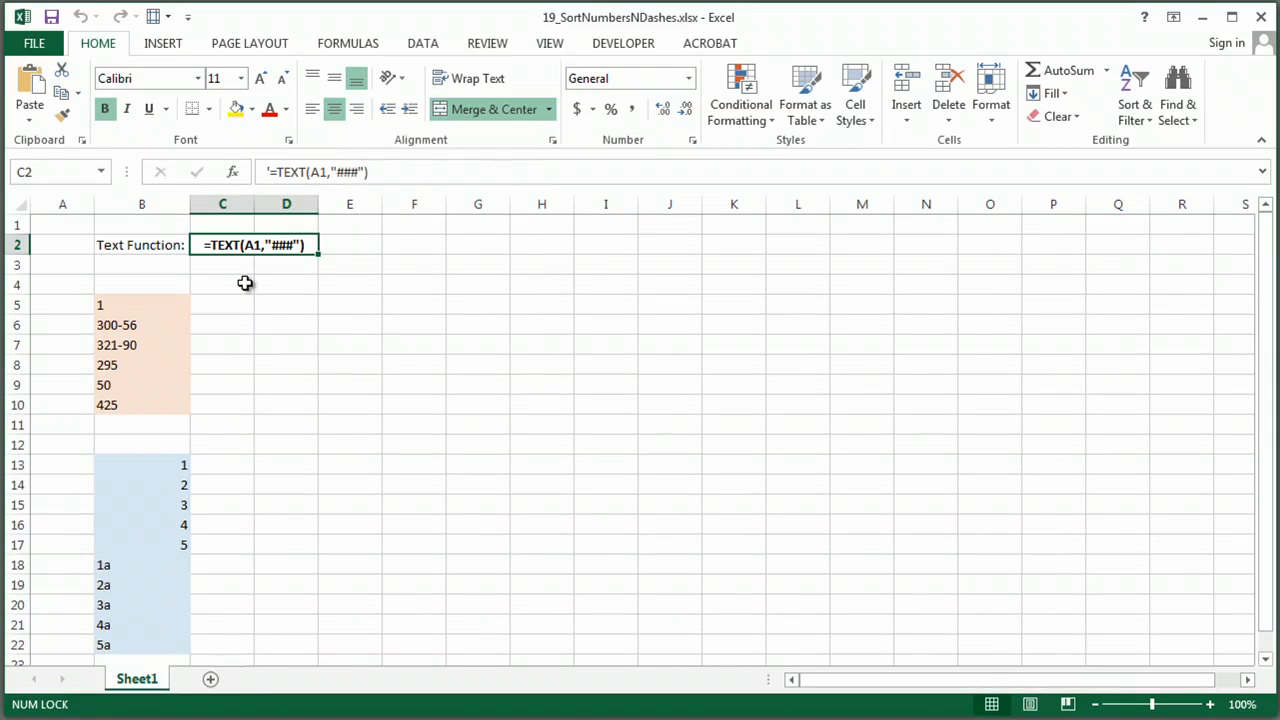
mouse_move(136, 304)
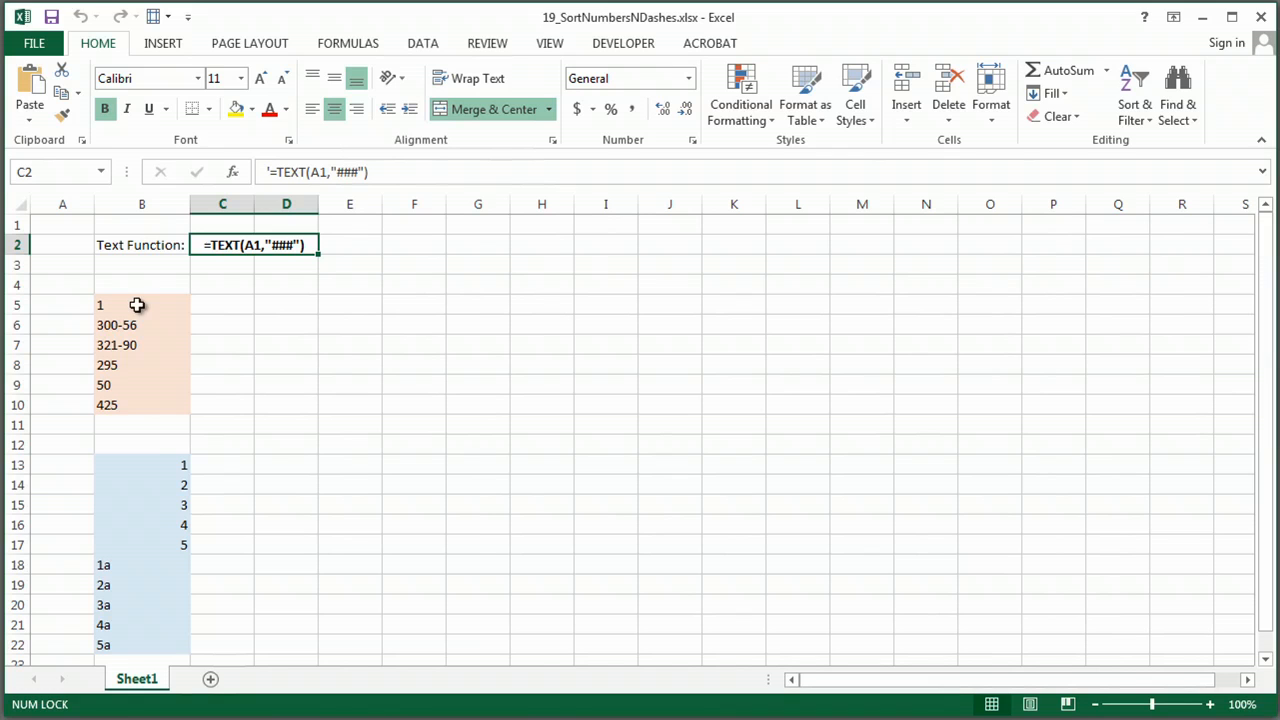
mouse_move(128, 404)
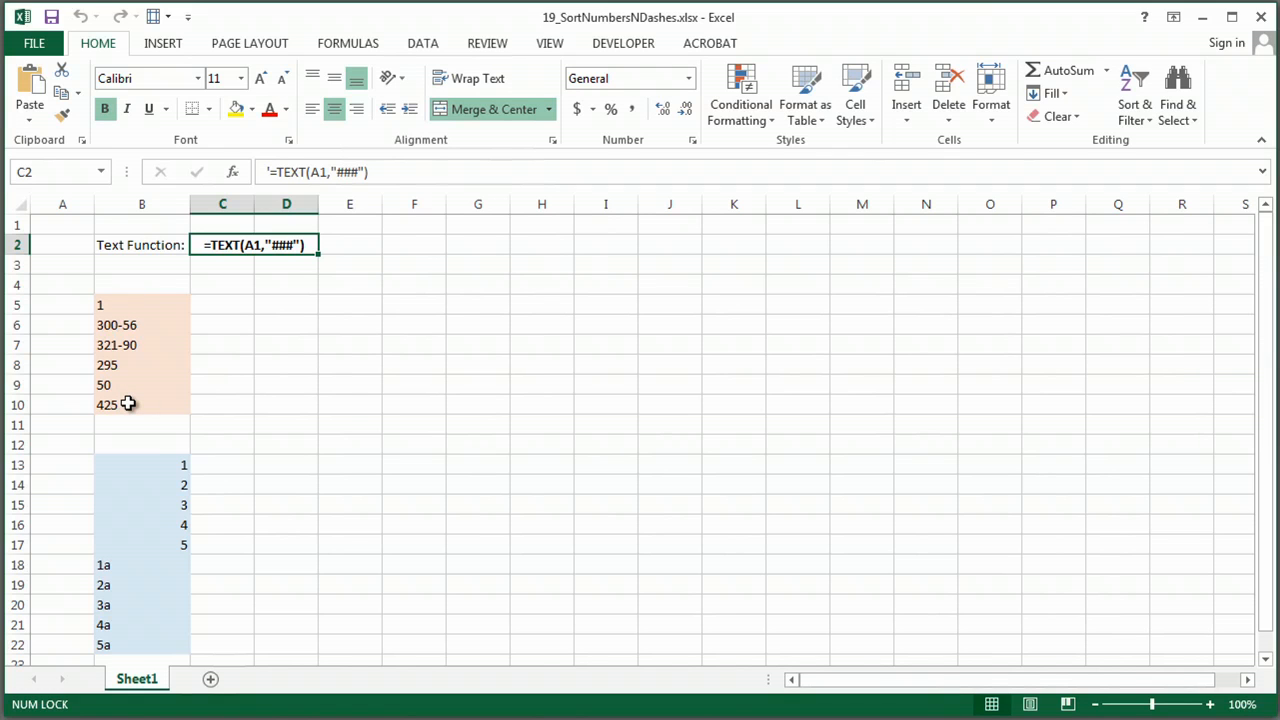
mouse_move(250, 250)
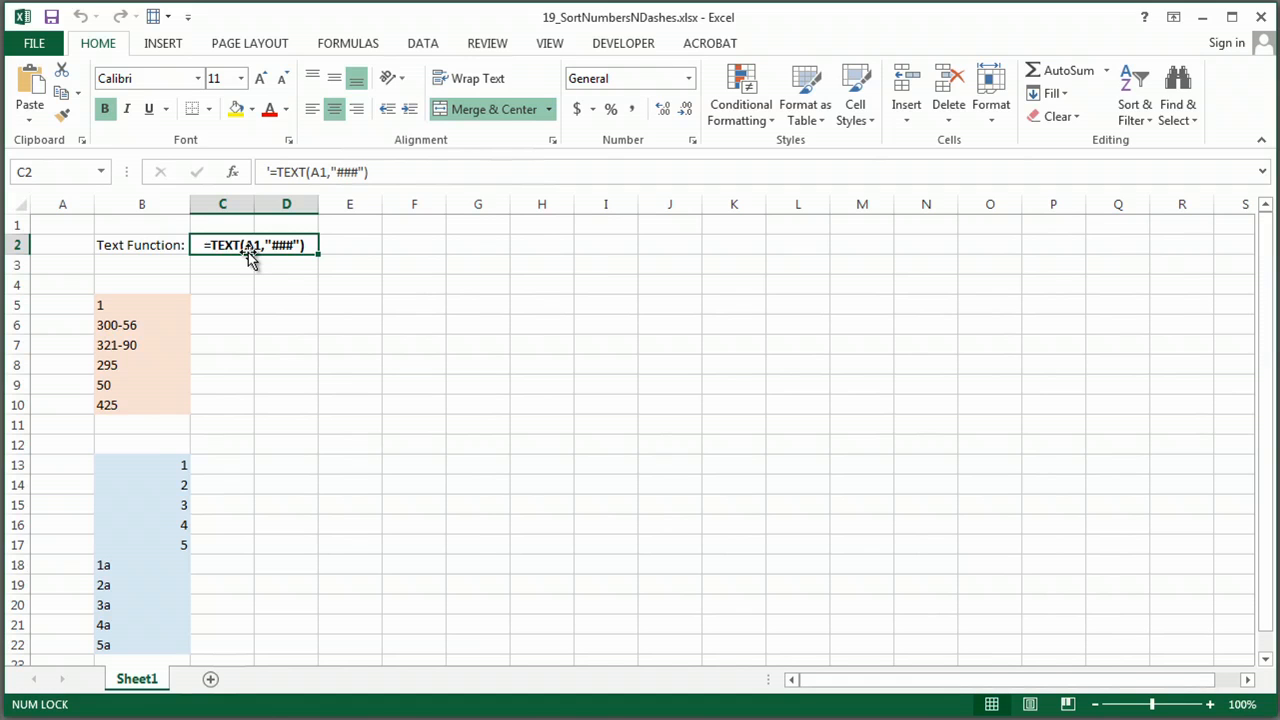
Enter =TEXT(B5,"###") in C5 to convert B5 to text
left_click(228, 304)
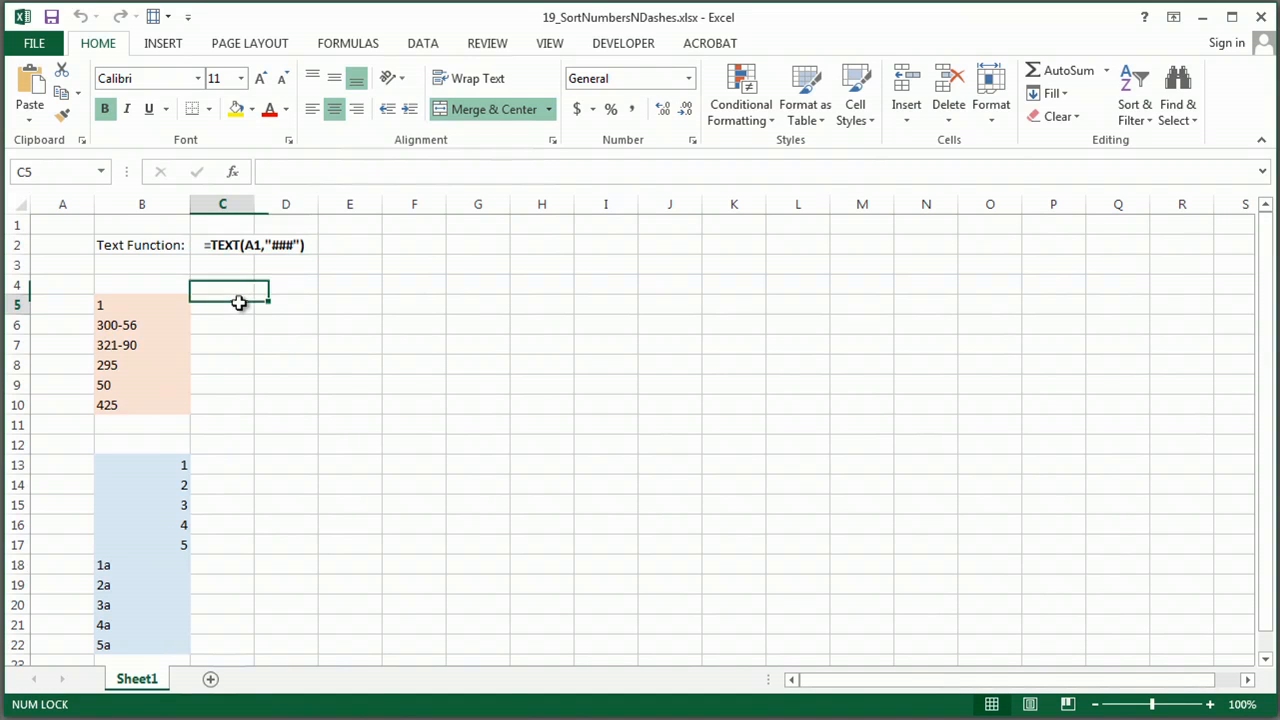
type("=t")
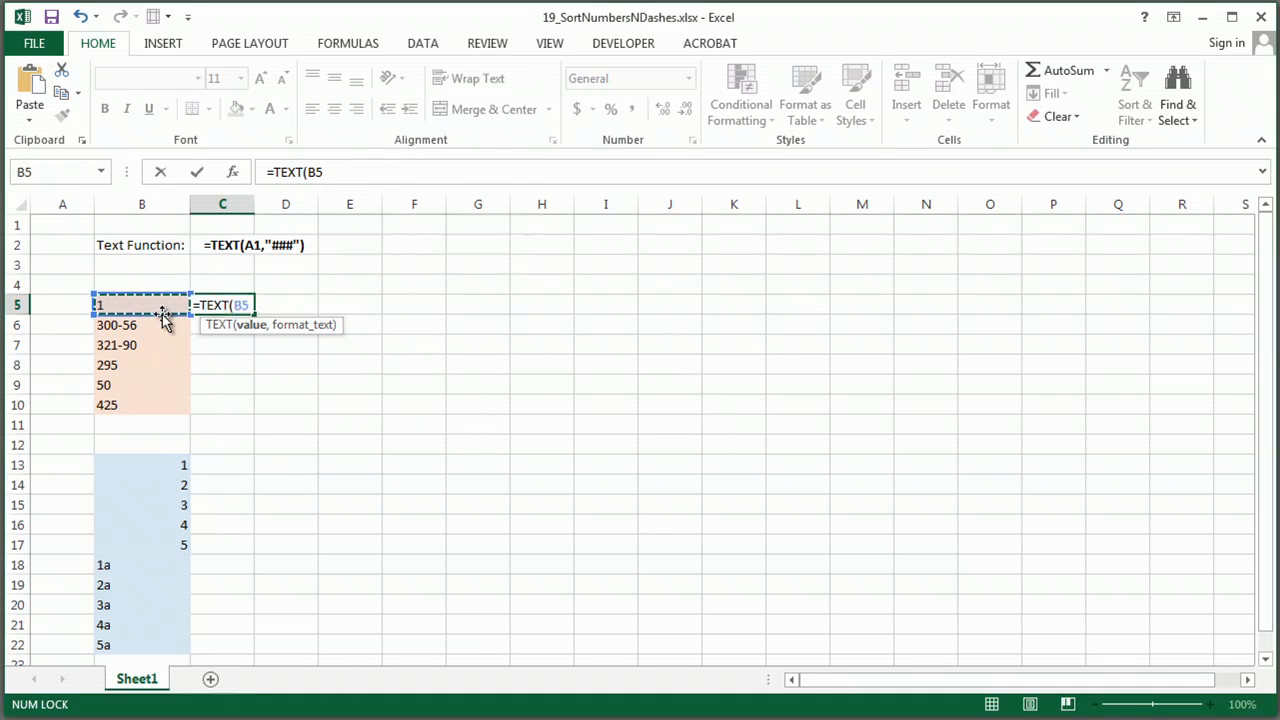
type(",")
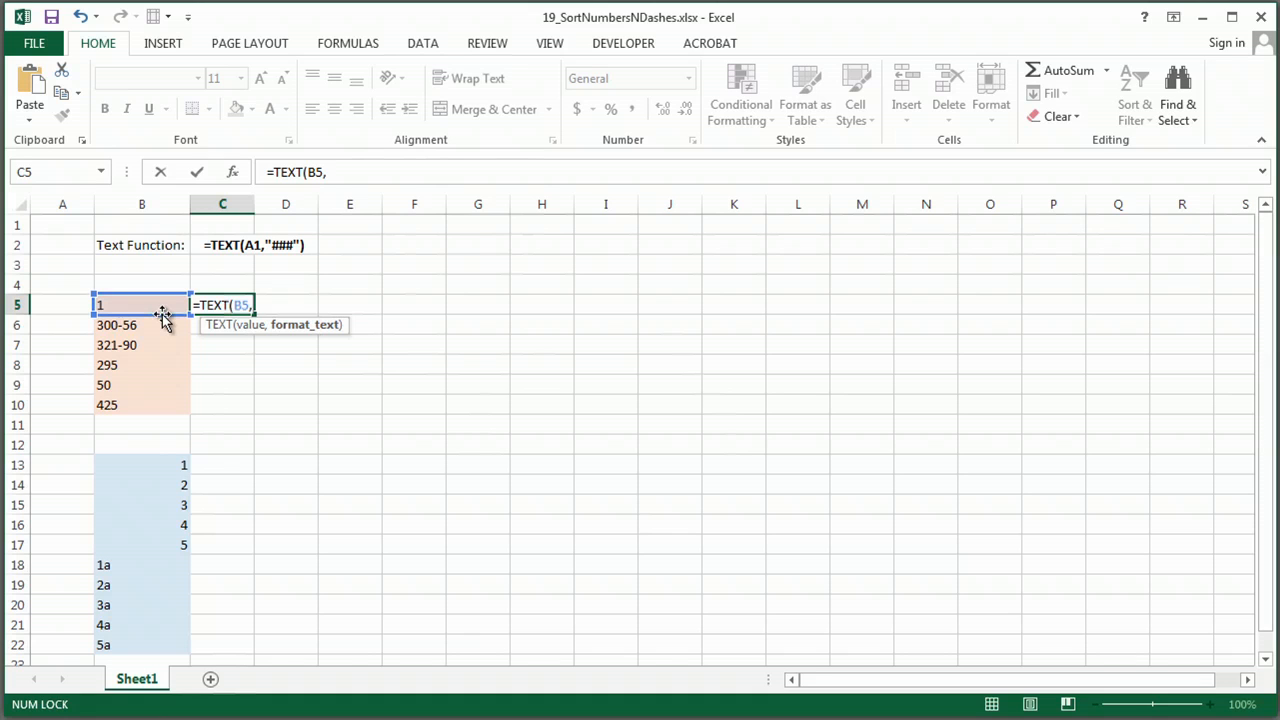
type("\"###\"")
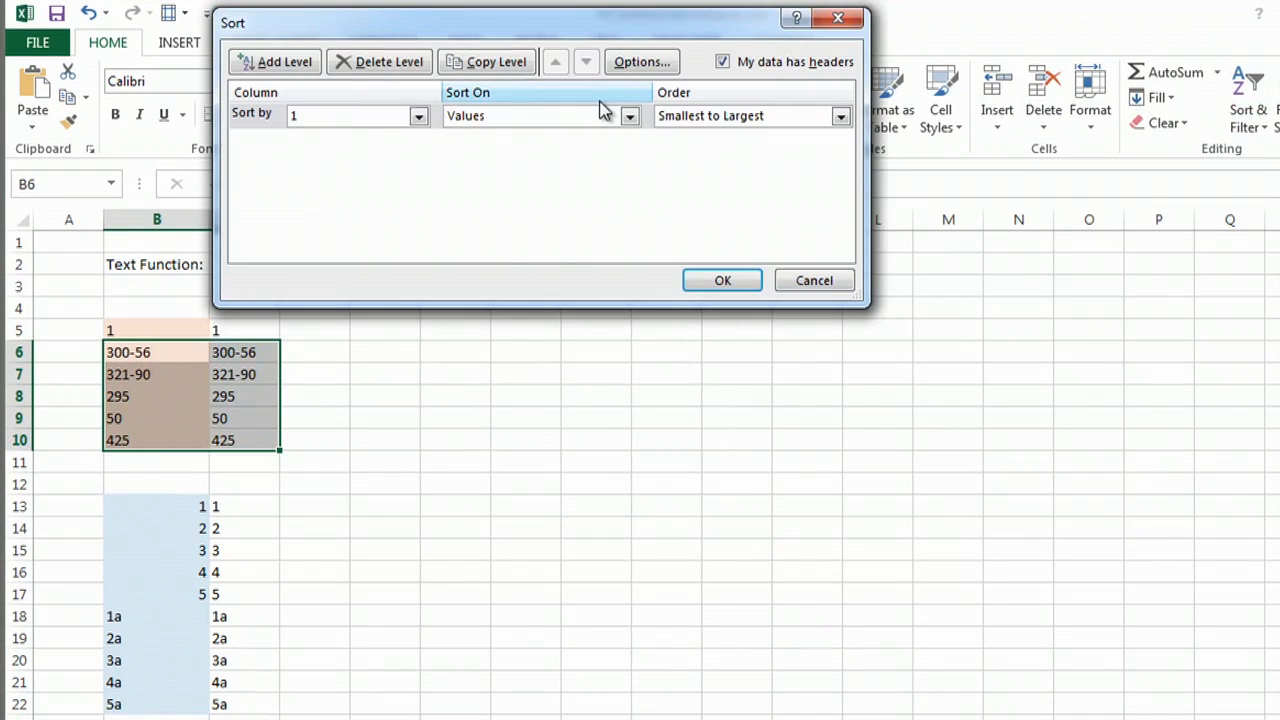
Sort B6:C10 by values smallest to largest so entries order as text
left_click(722, 280)
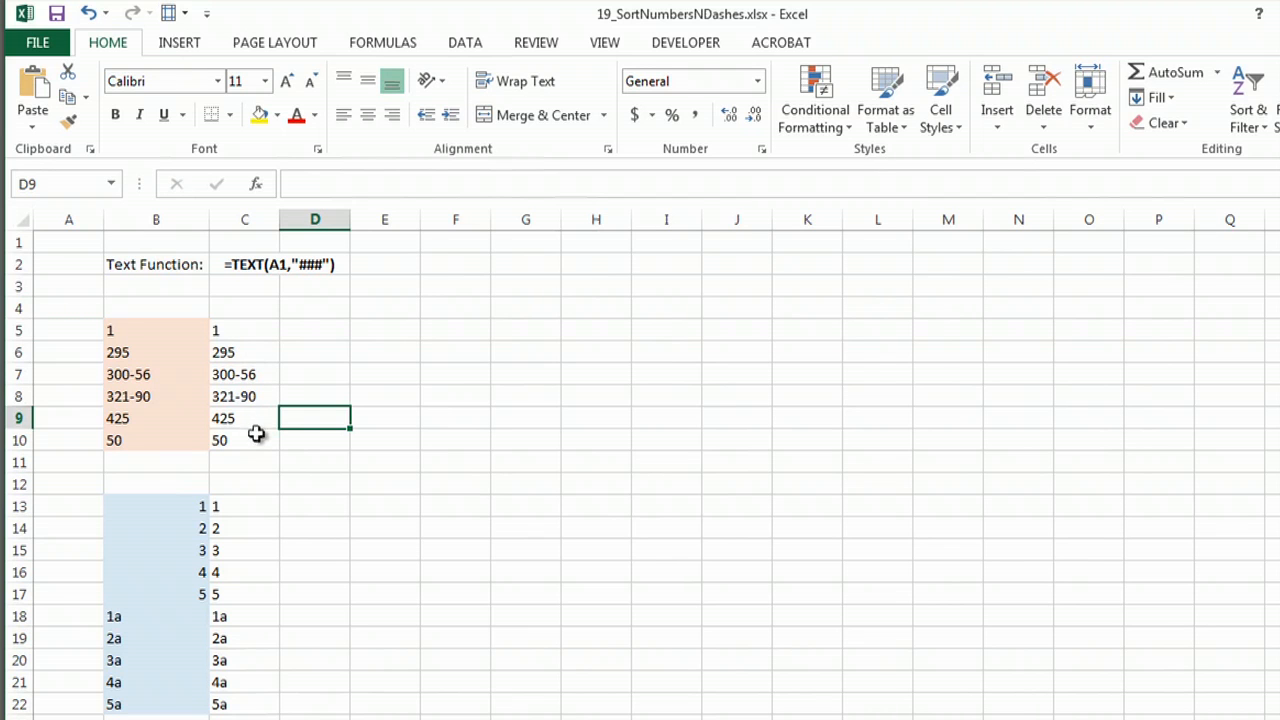